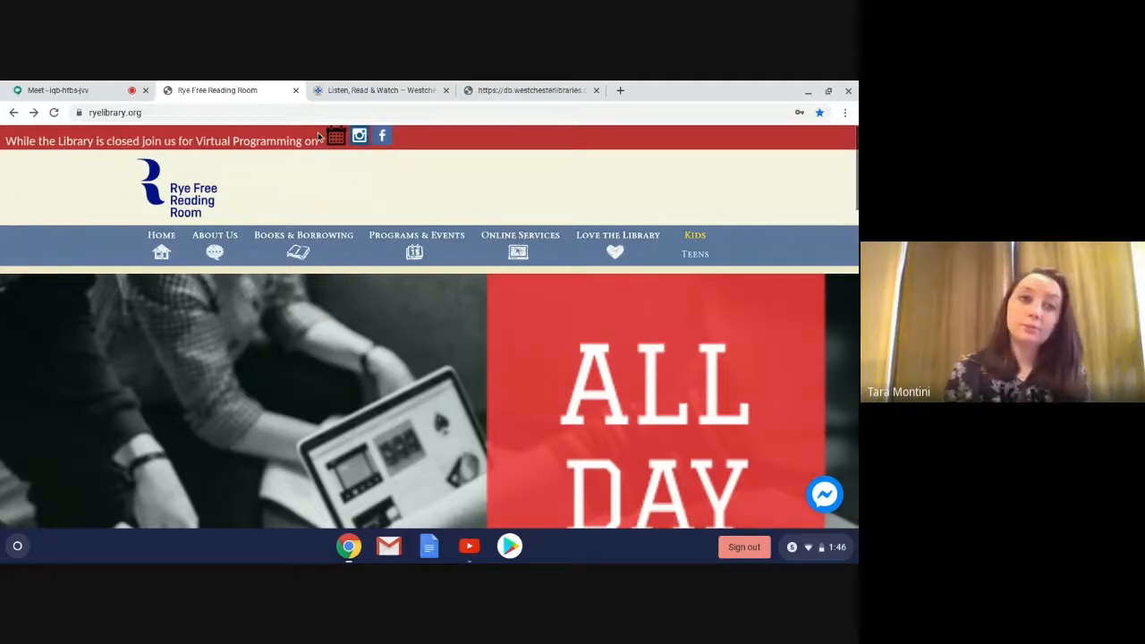
Open Online Services from the Rye Free Reading Room top navigation dropdown.
left_click(519, 240)
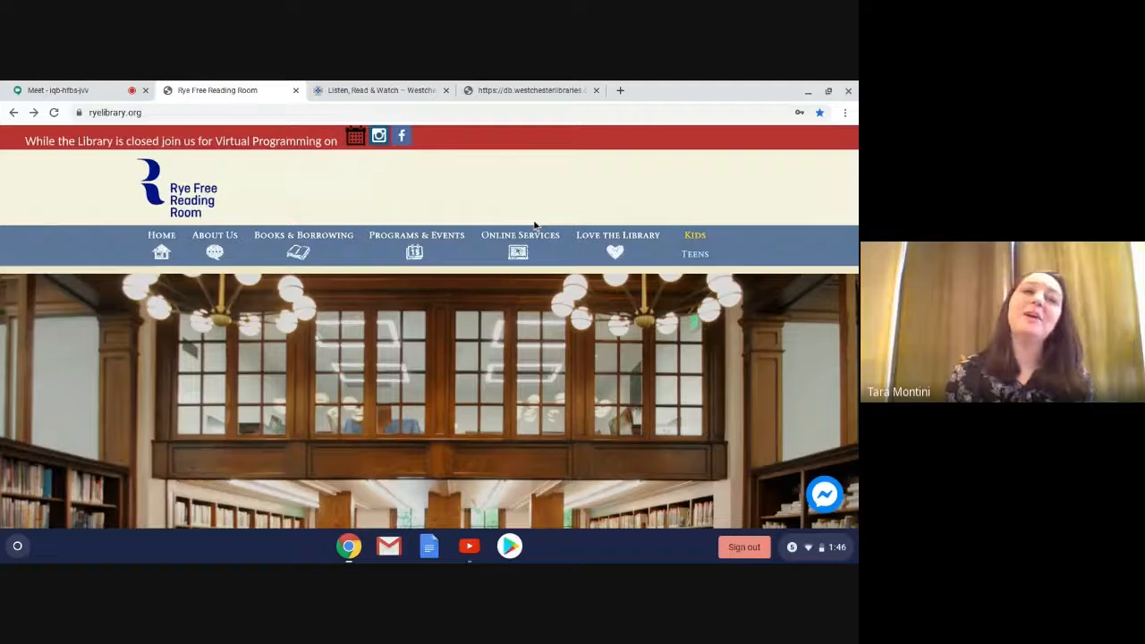
left_click(520, 234)
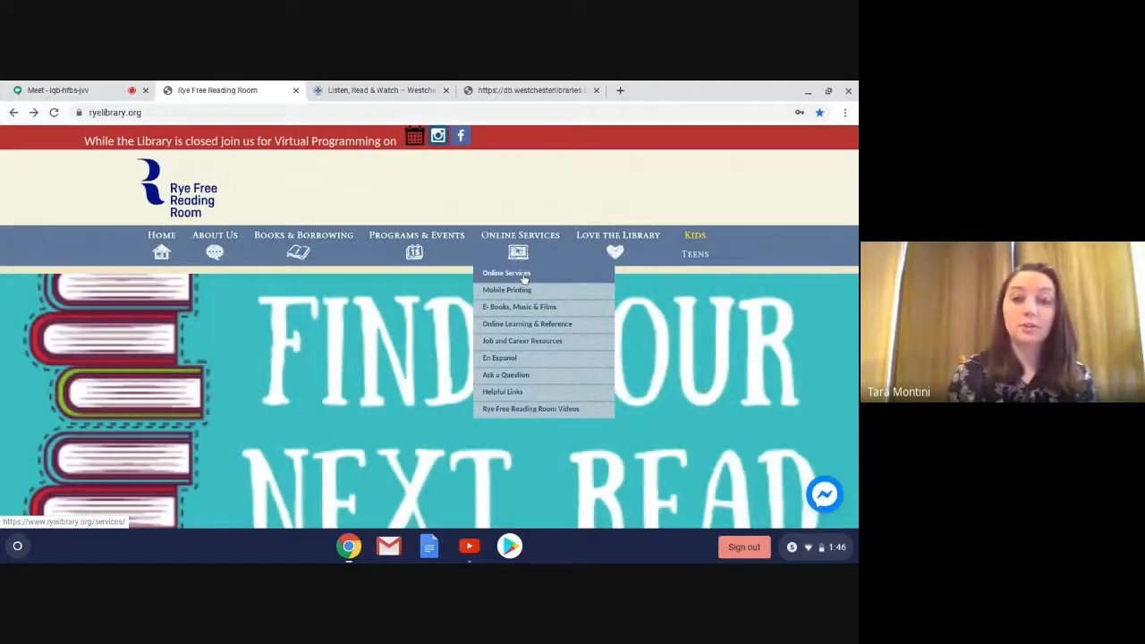
left_click(506, 272)
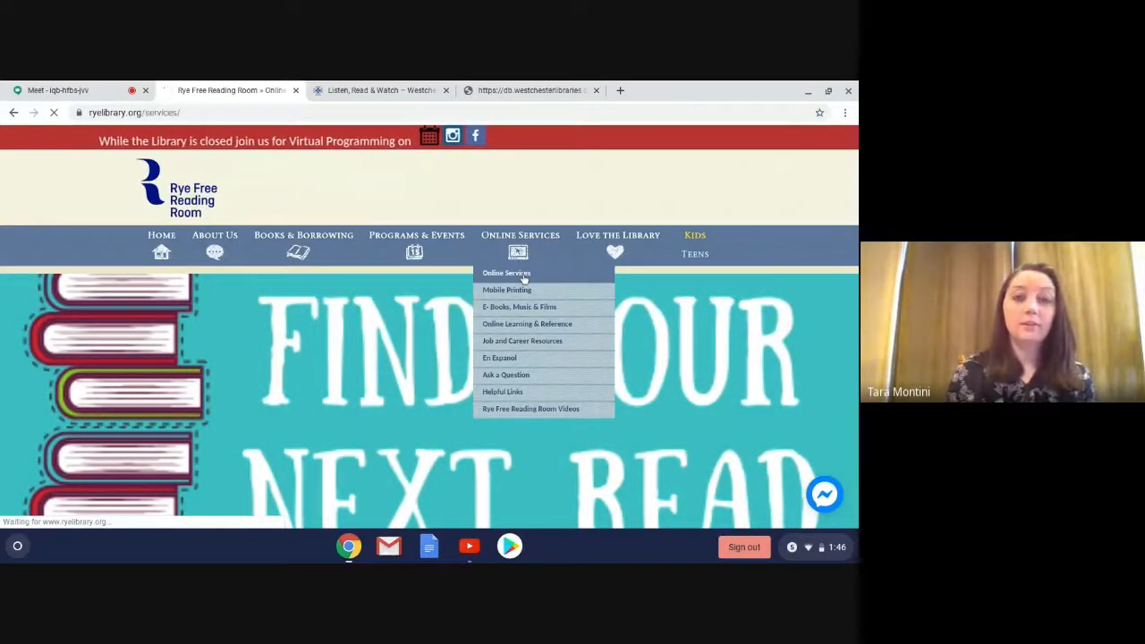
left_click(507, 273)
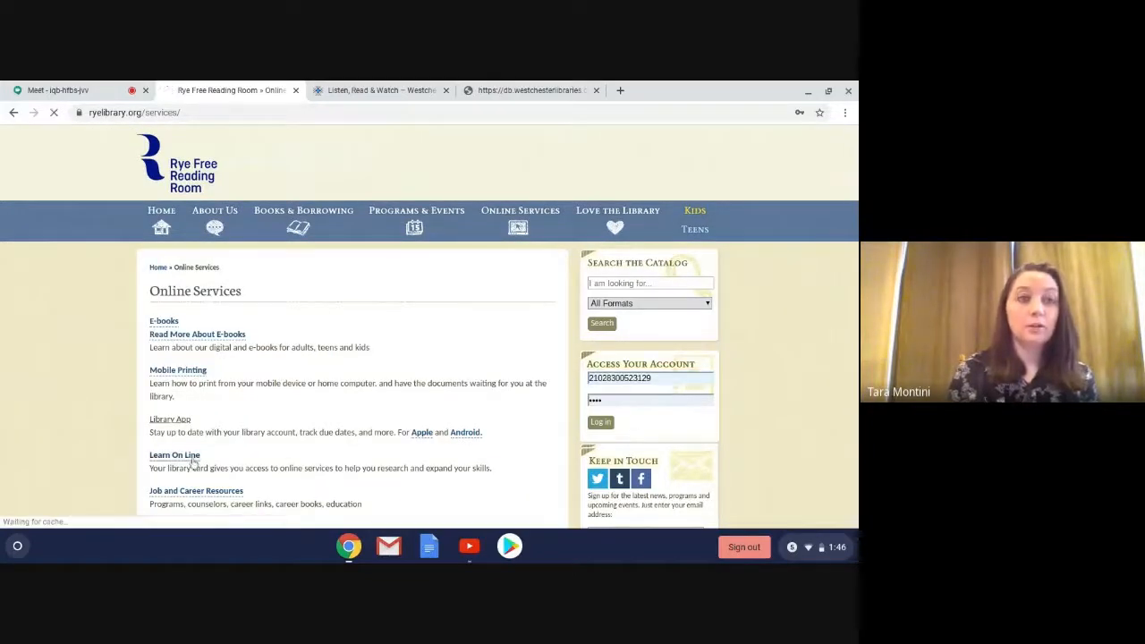
Open the Learn On Line page and scroll to Magazine and Newspaper Resources.
left_click(174, 455)
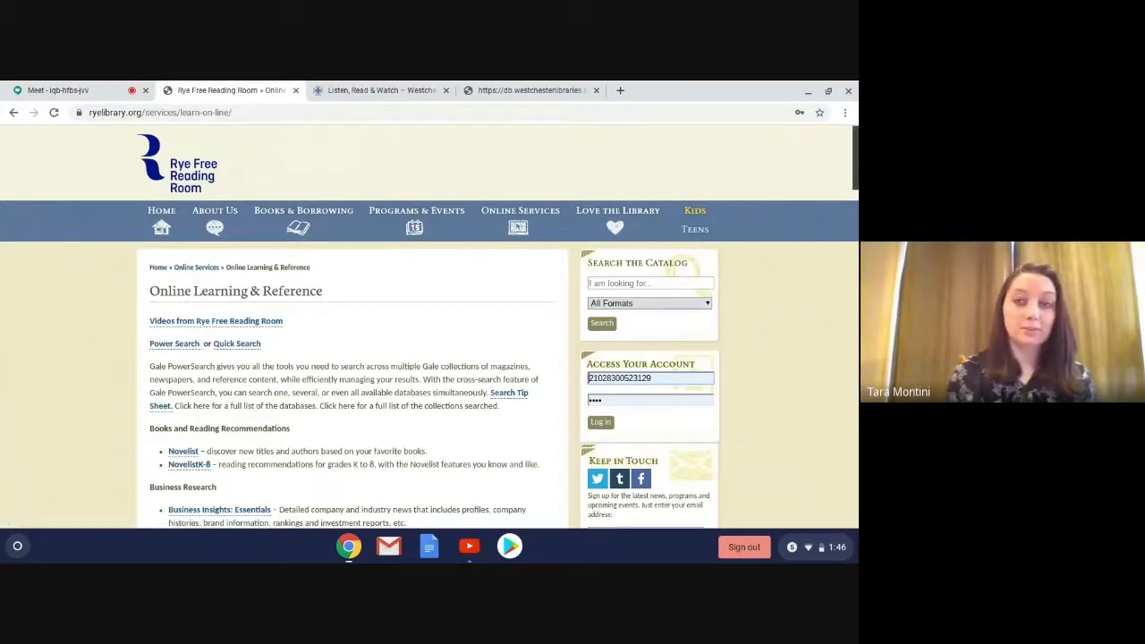
scroll("down", 3)
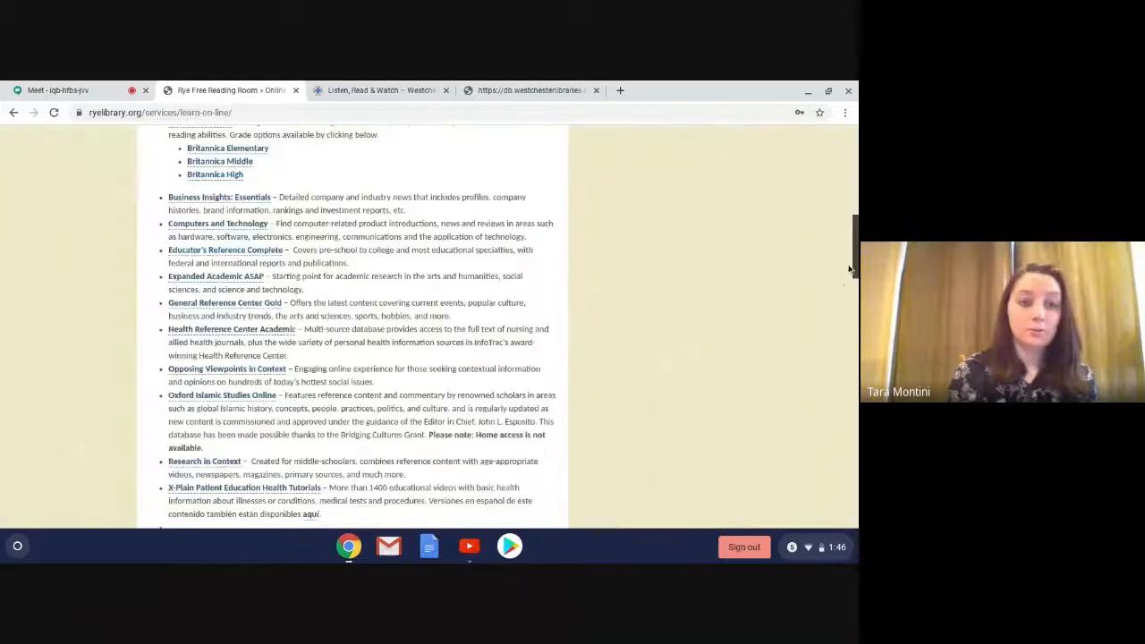
scroll("down", 3)
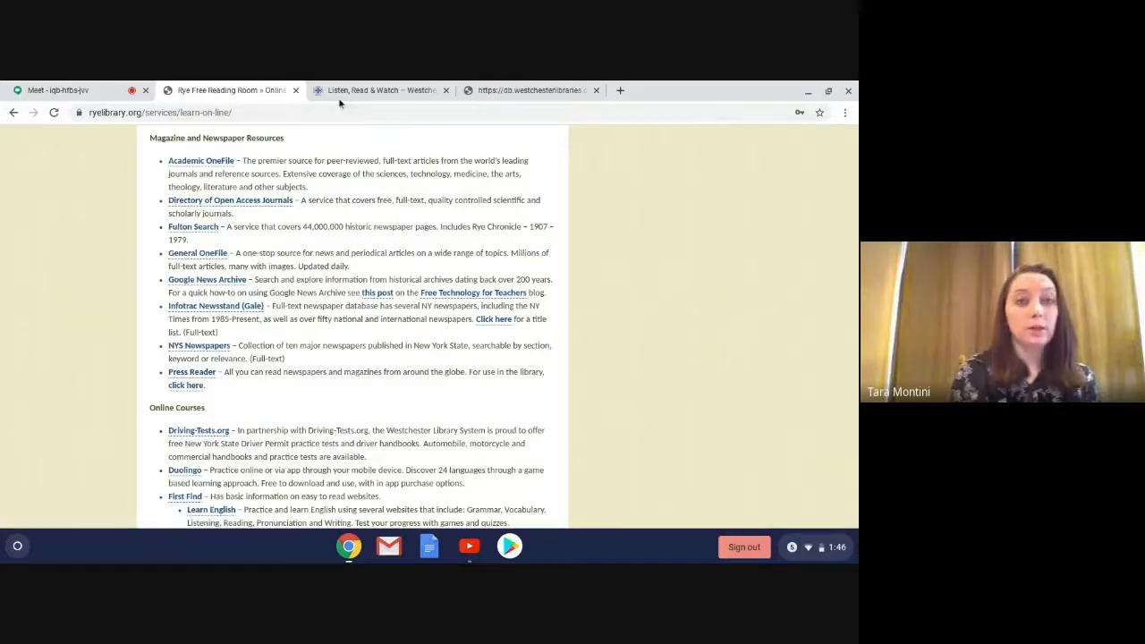
Switch to the Westchester Library System tab and scroll through Listen, Read & Watch.
left_click(380, 89)
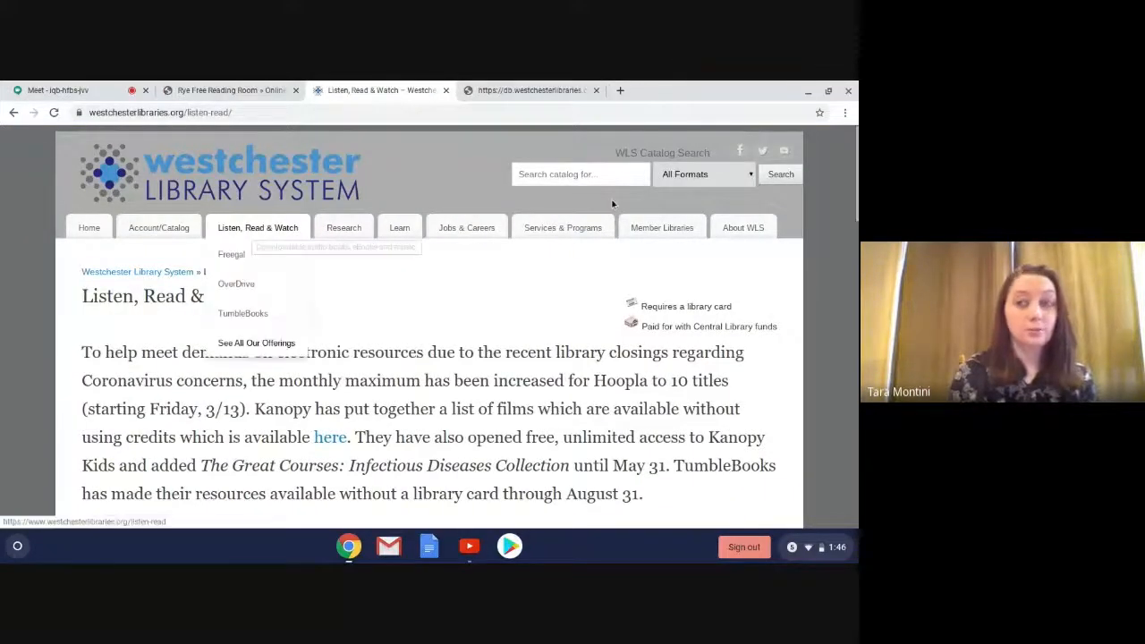
scroll("down", 3)
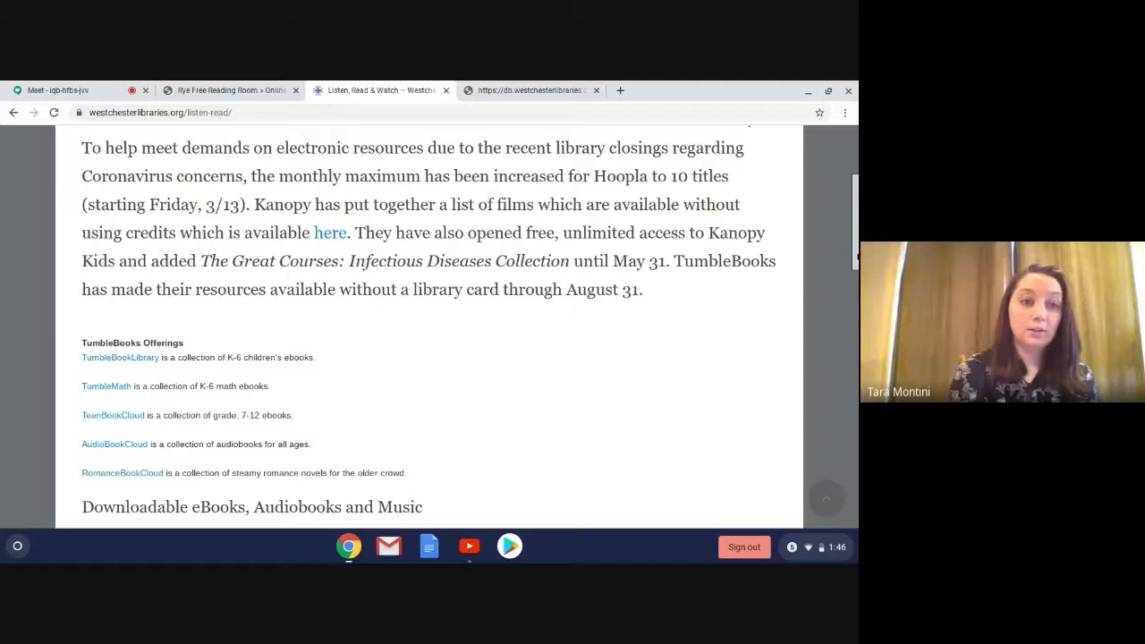
scroll("down", 3)
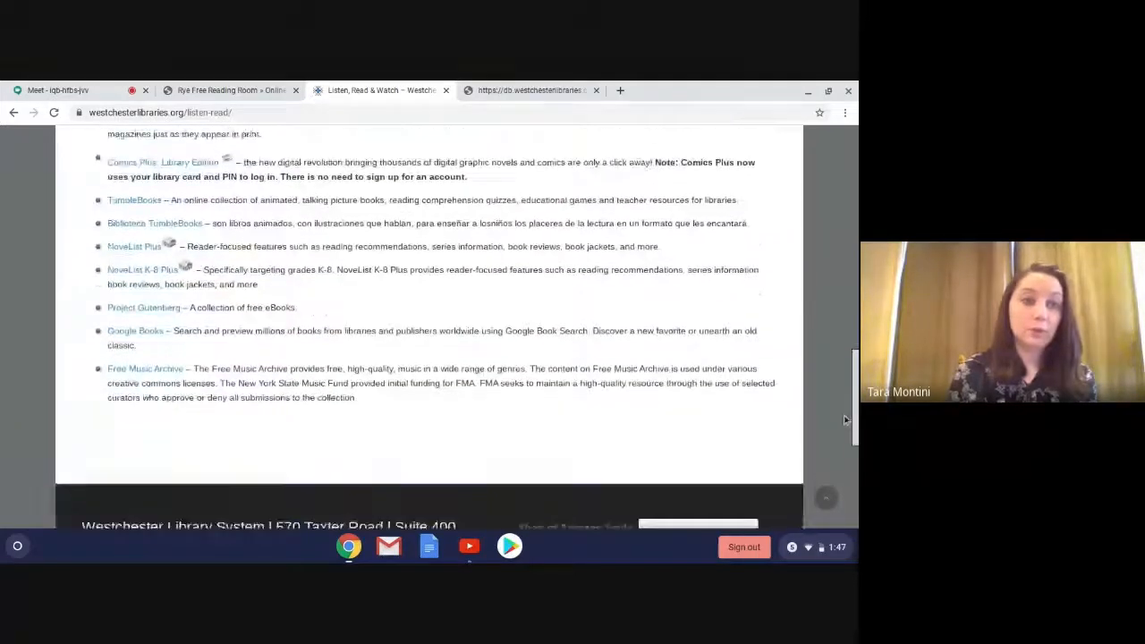
scroll("up", 3)
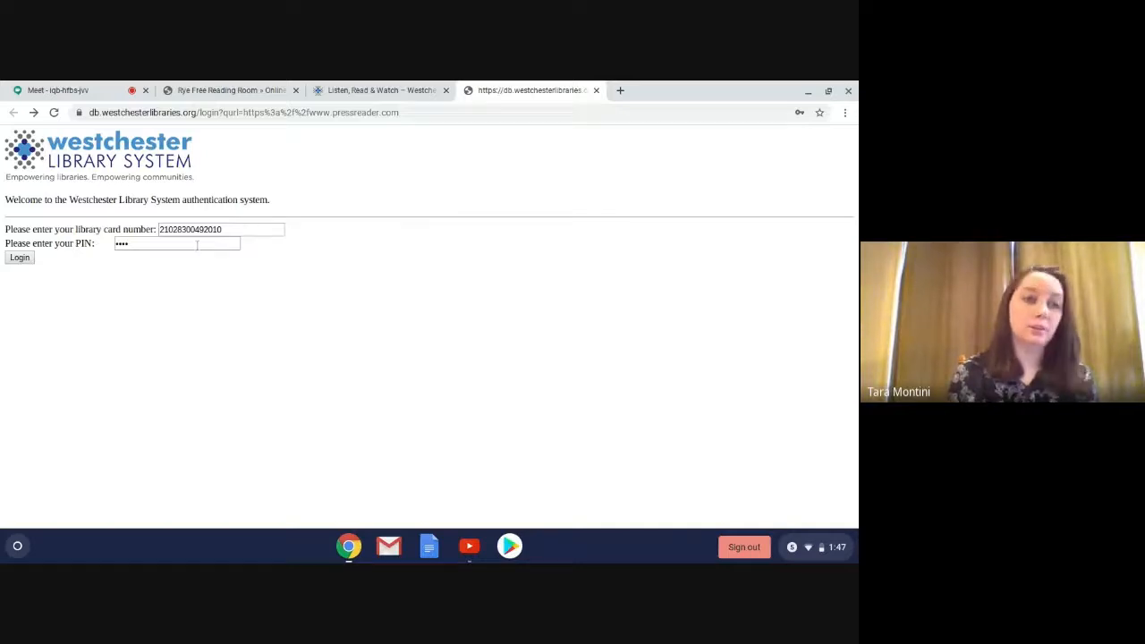
Submit the entered library card number and PIN with the Login button.
left_click(19, 257)
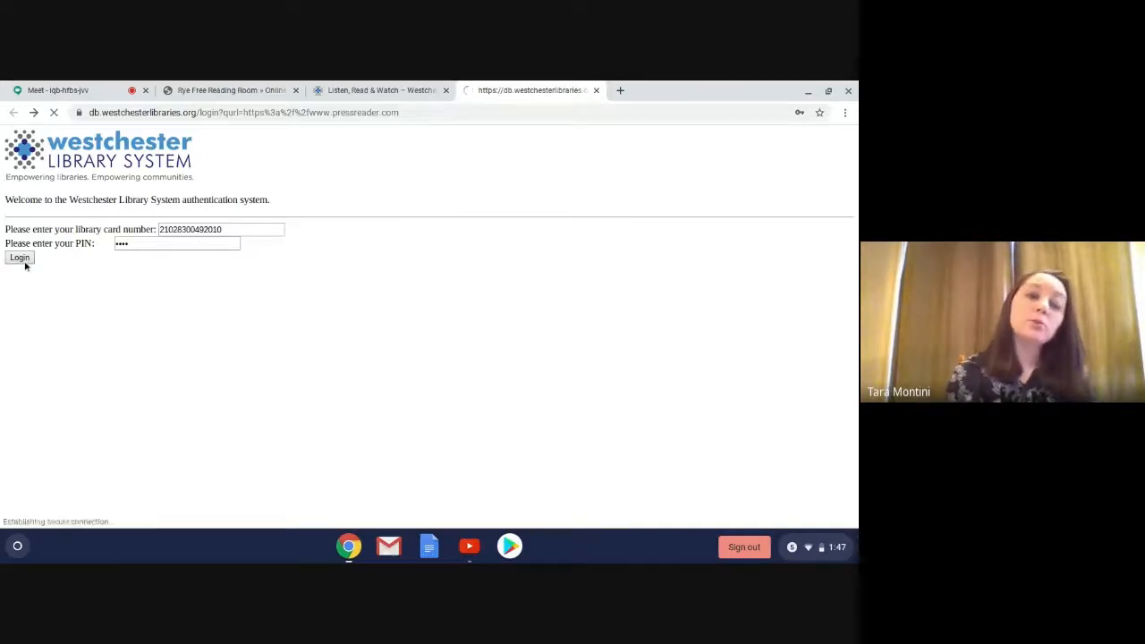
left_click(19, 257)
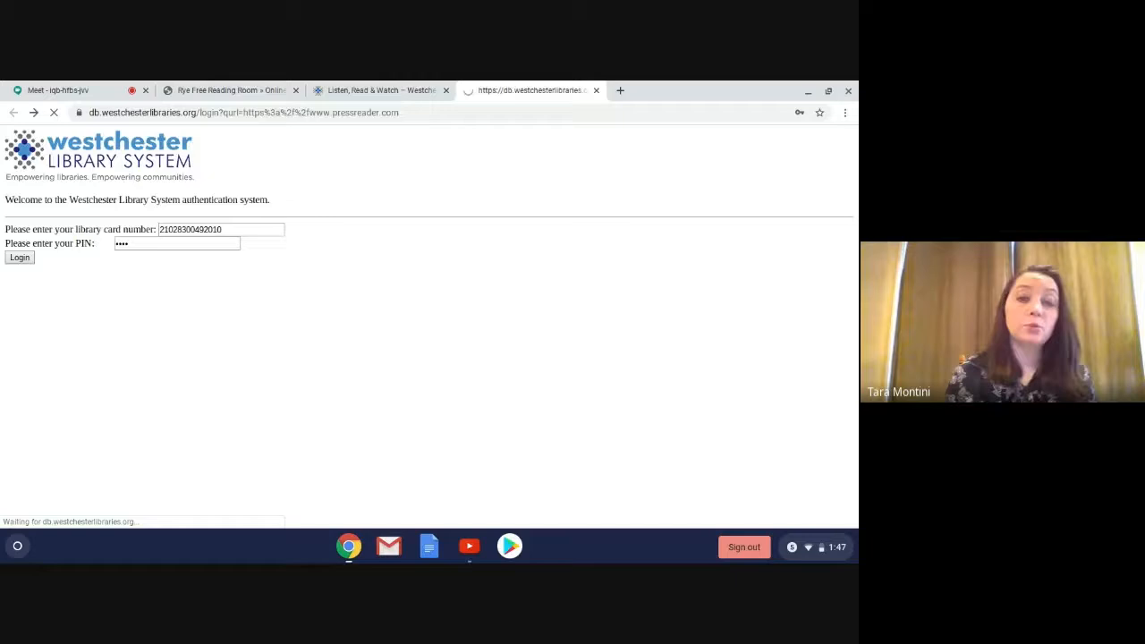
left_click(19, 258)
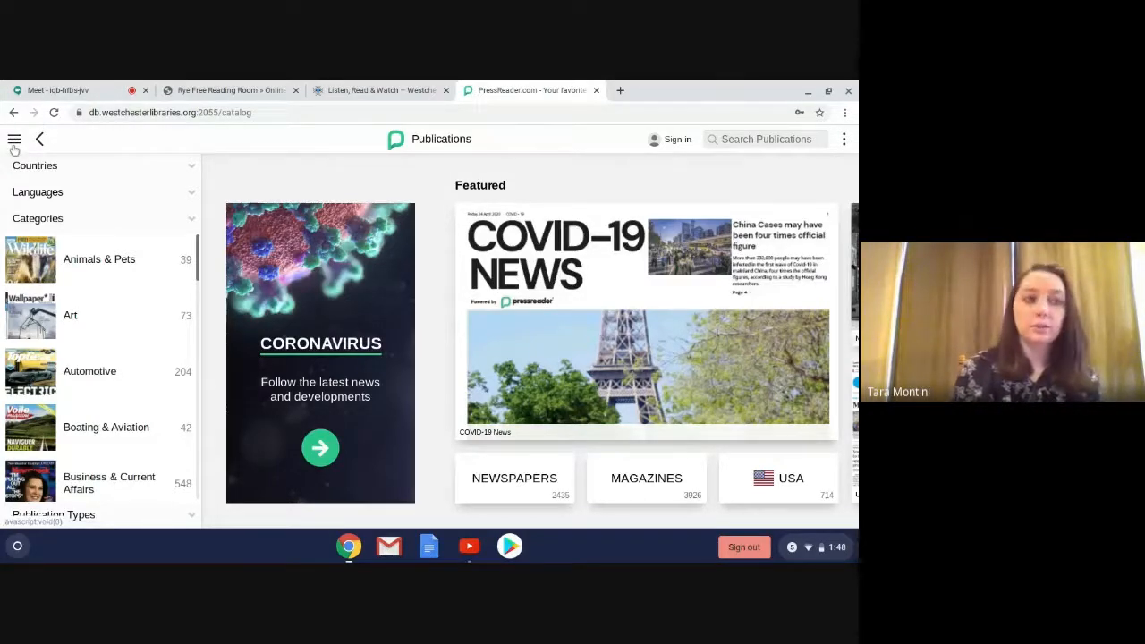
Open the hamburger menu and start Sign in to bring up the Welcome dialog.
left_click(13, 138)
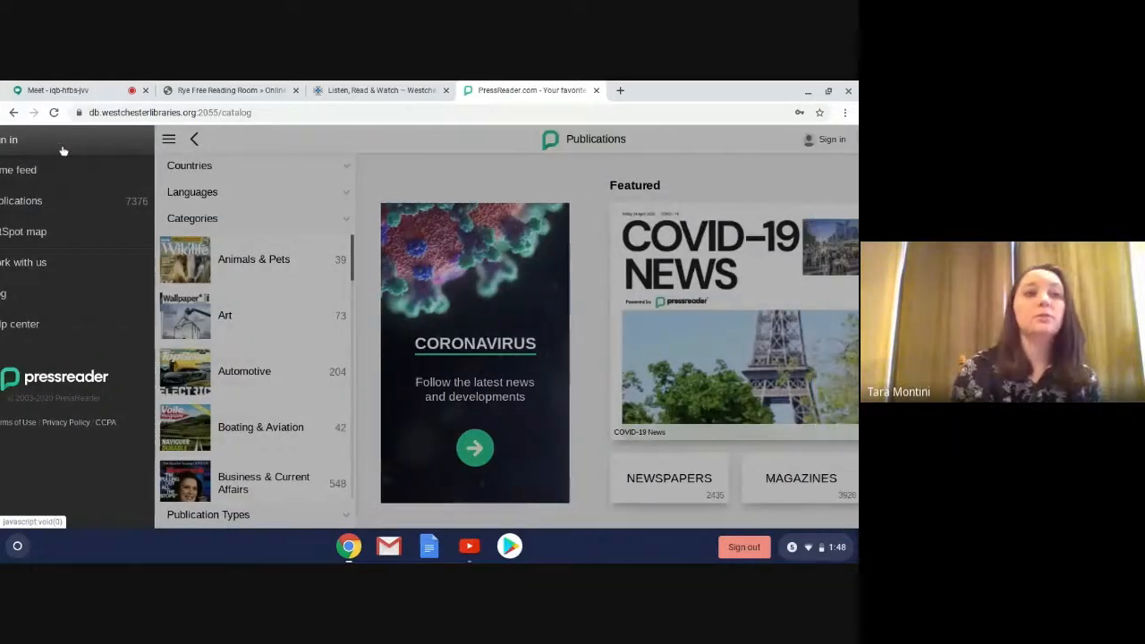
left_click(831, 139)
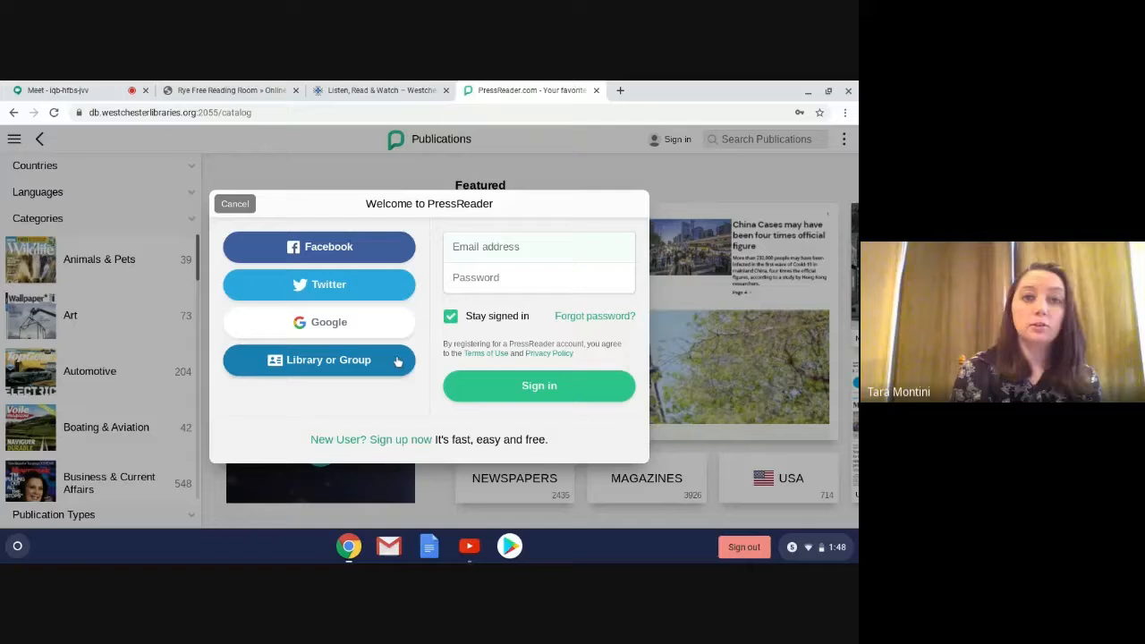
mouse_move(373, 367)
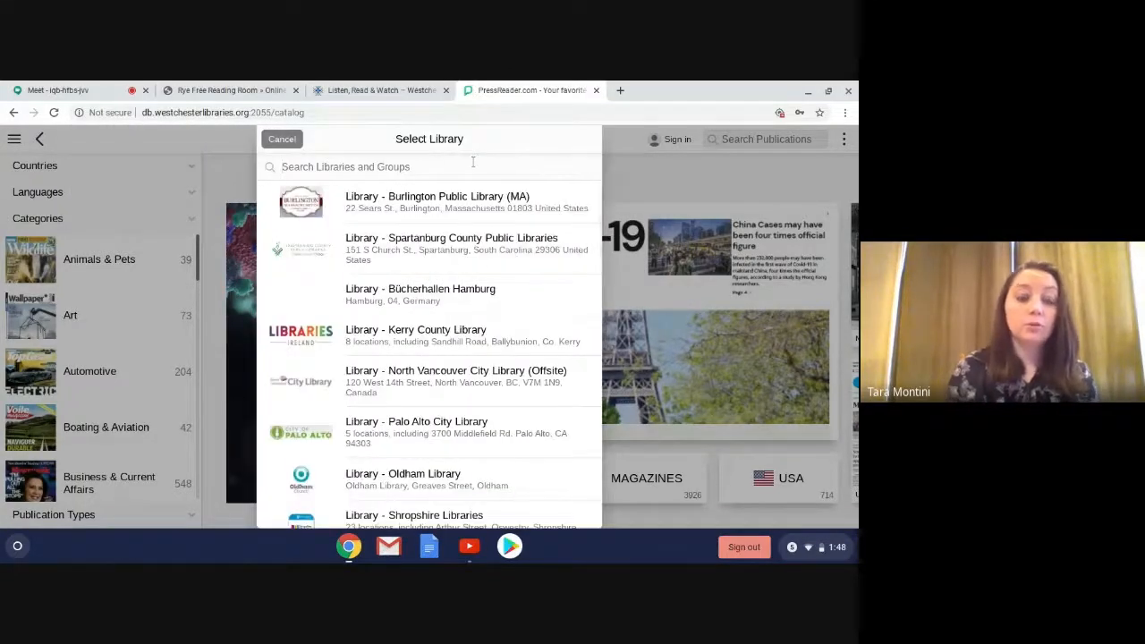
type("westchest")
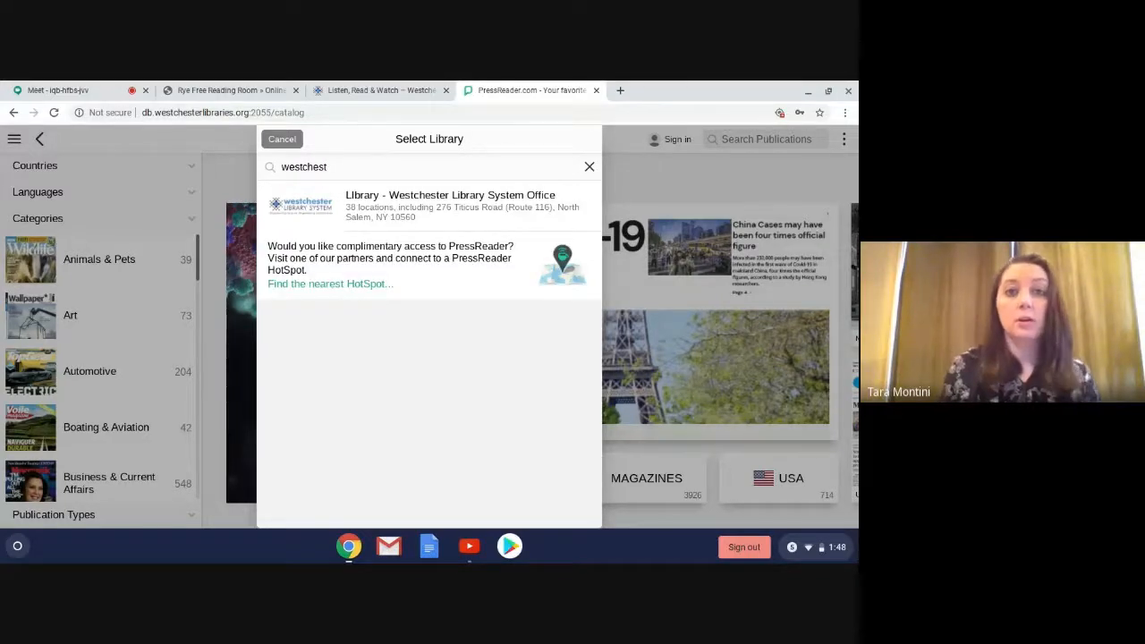
left_click(450, 196)
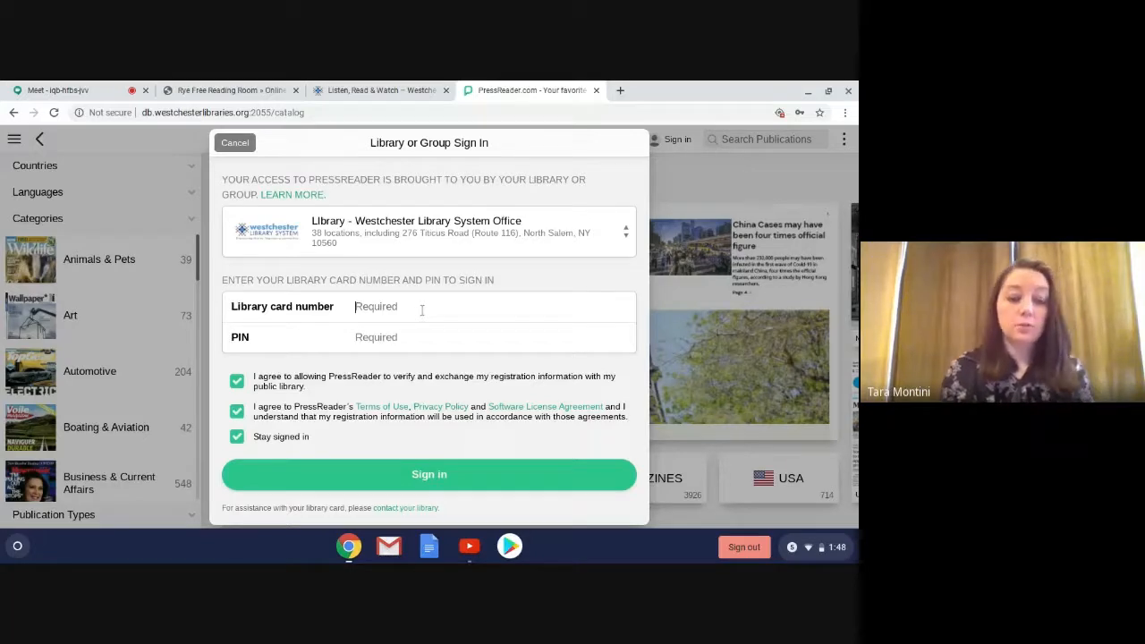
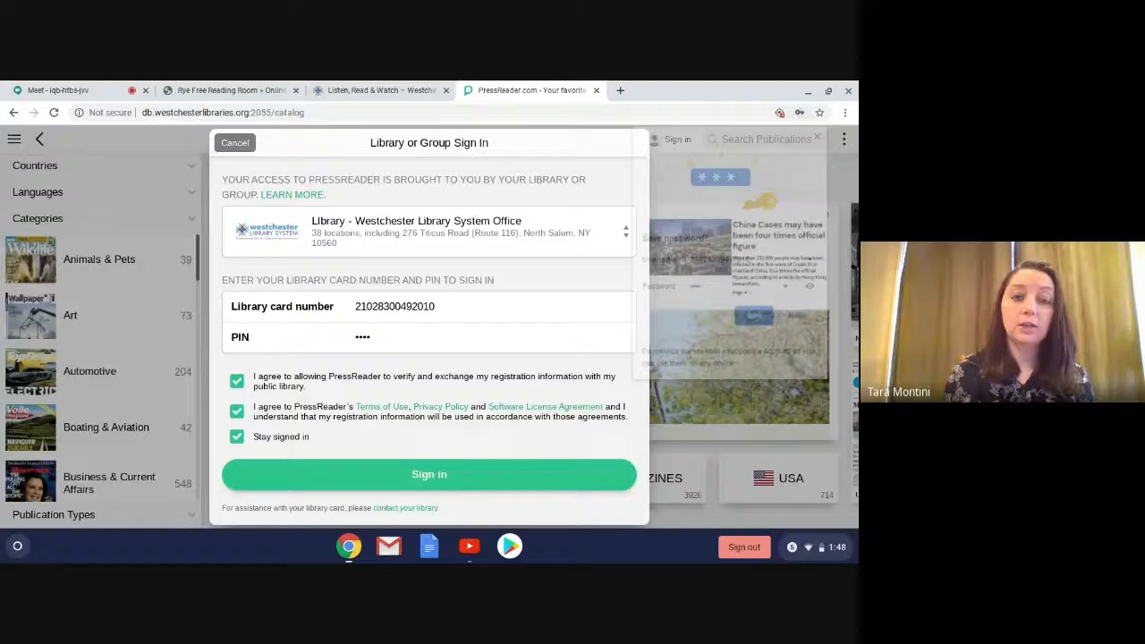
left_click(429, 474)
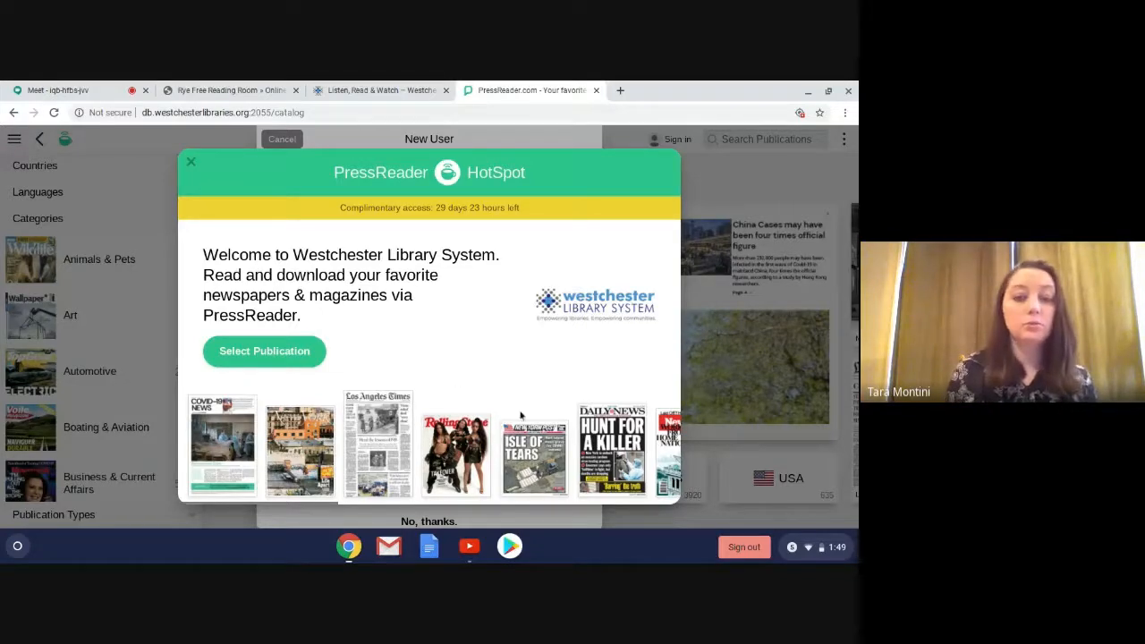
mouse_move(195, 193)
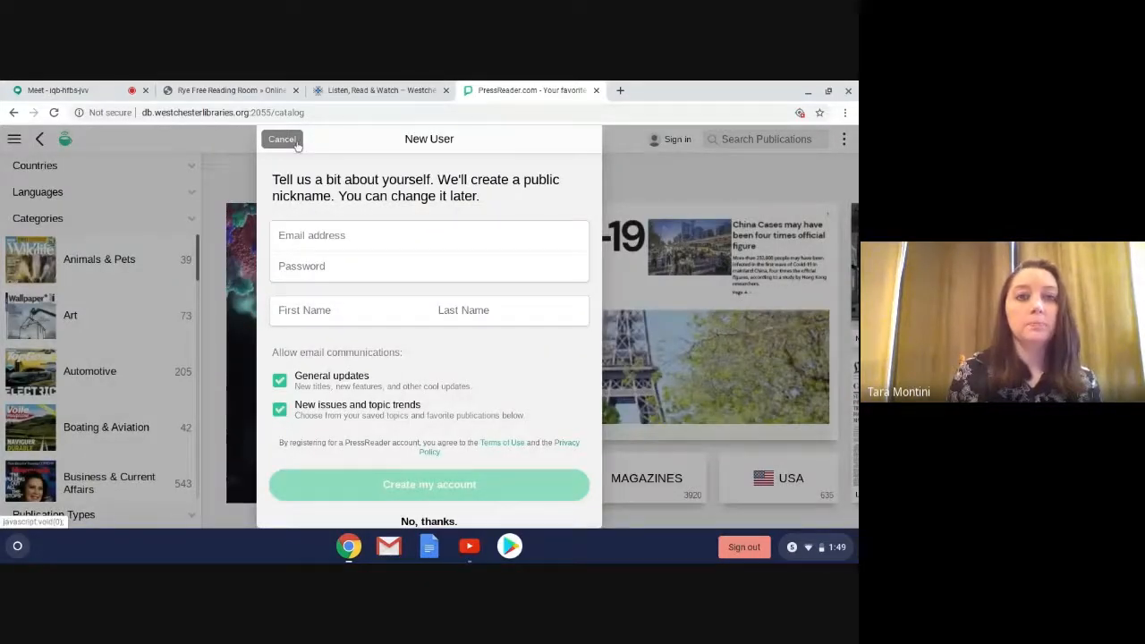
Decline the New User account form to return to the Publications catalog.
left_click(282, 139)
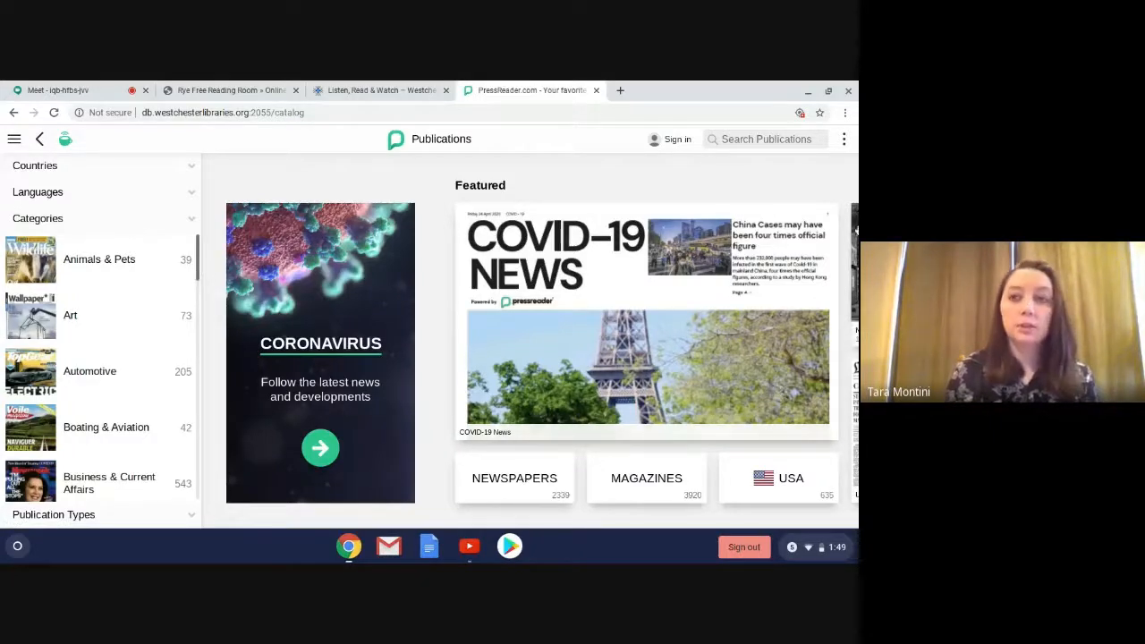
left_click(14, 138)
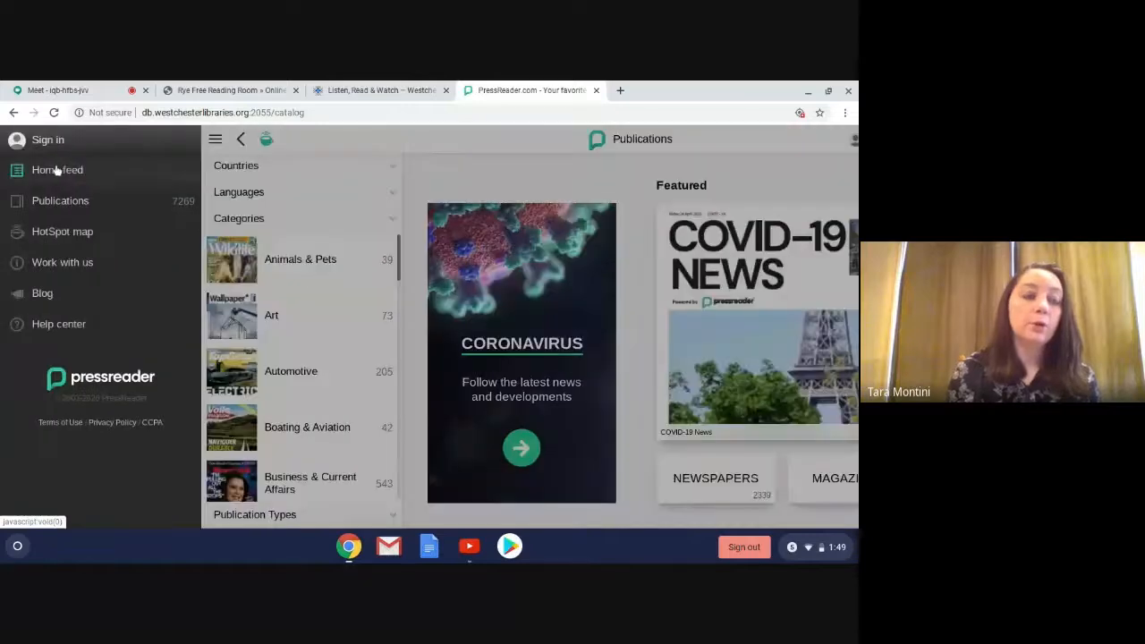
mouse_move(88, 264)
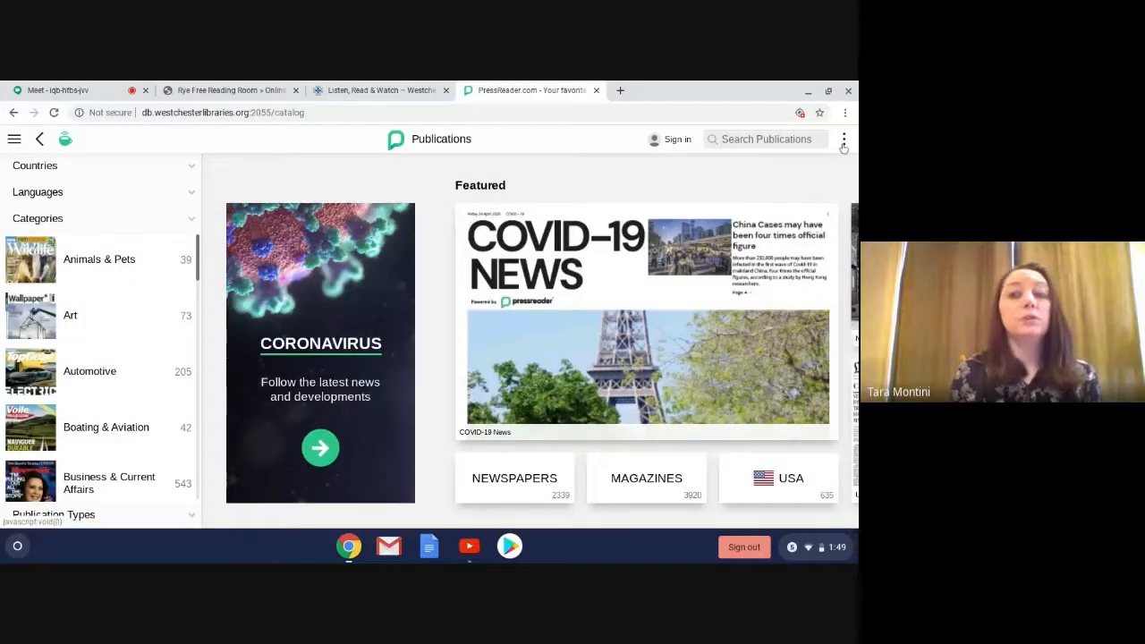
left_click(844, 138)
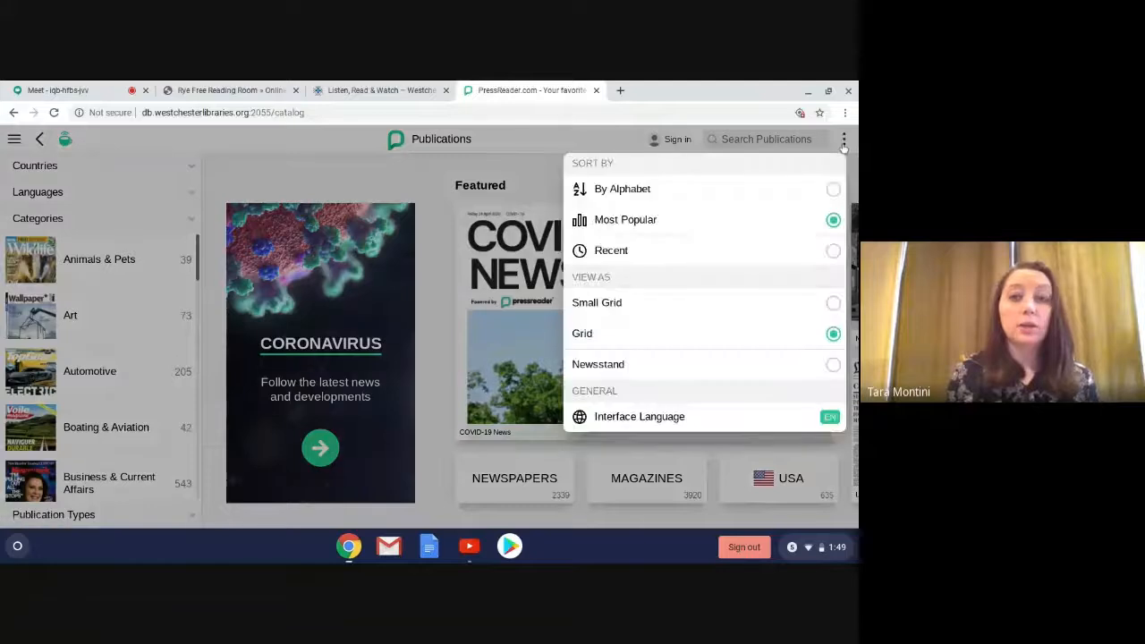
mouse_move(648, 321)
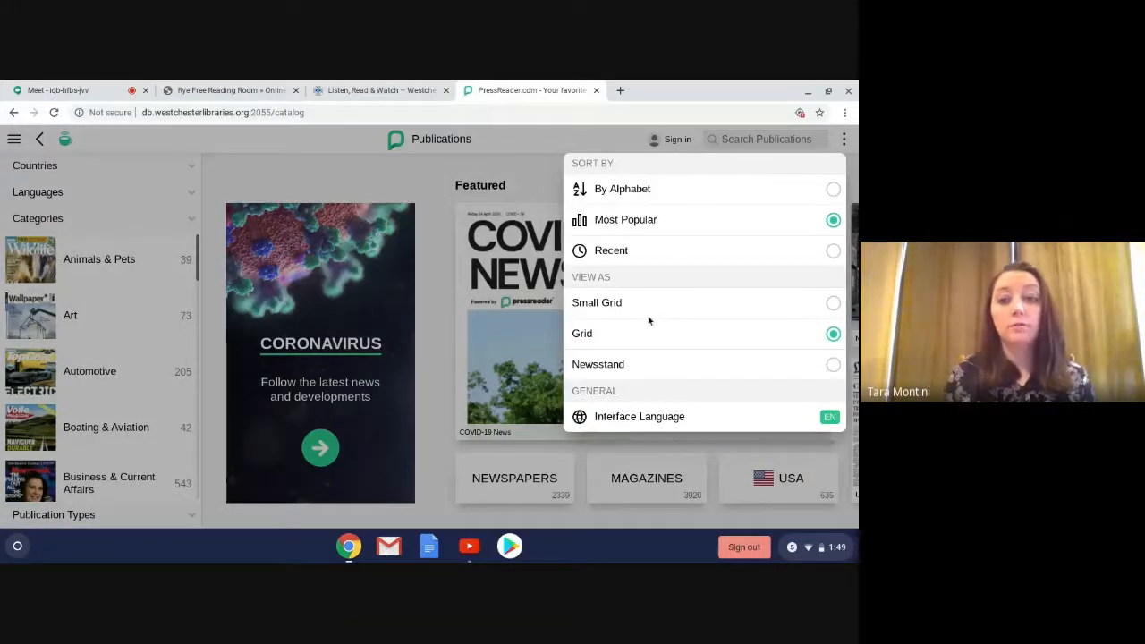
mouse_move(689, 418)
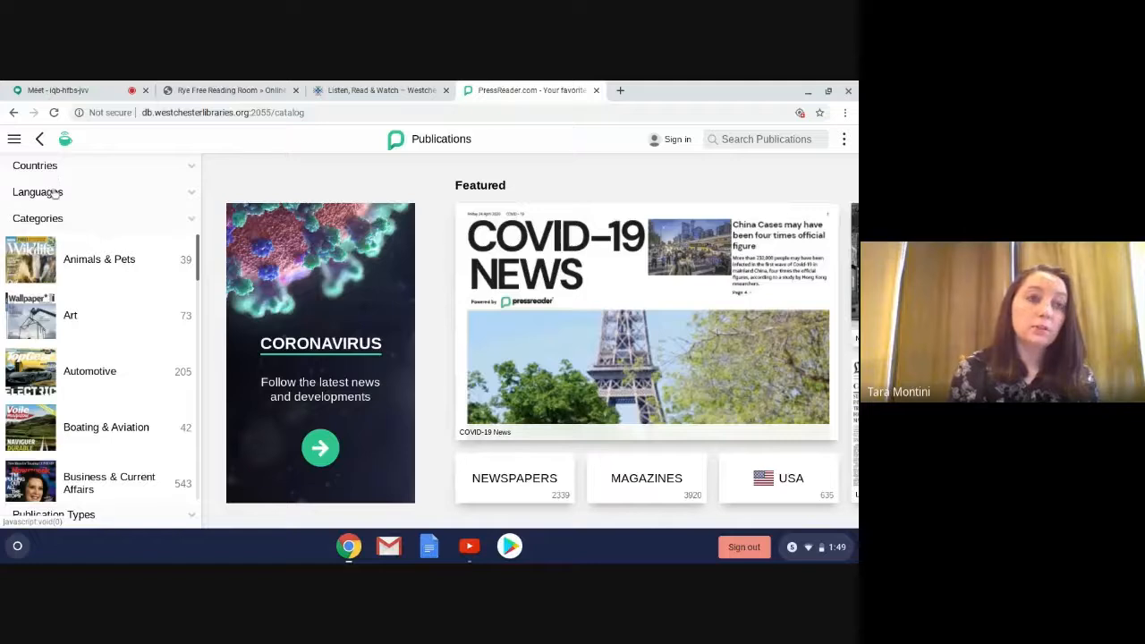
mouse_move(69, 238)
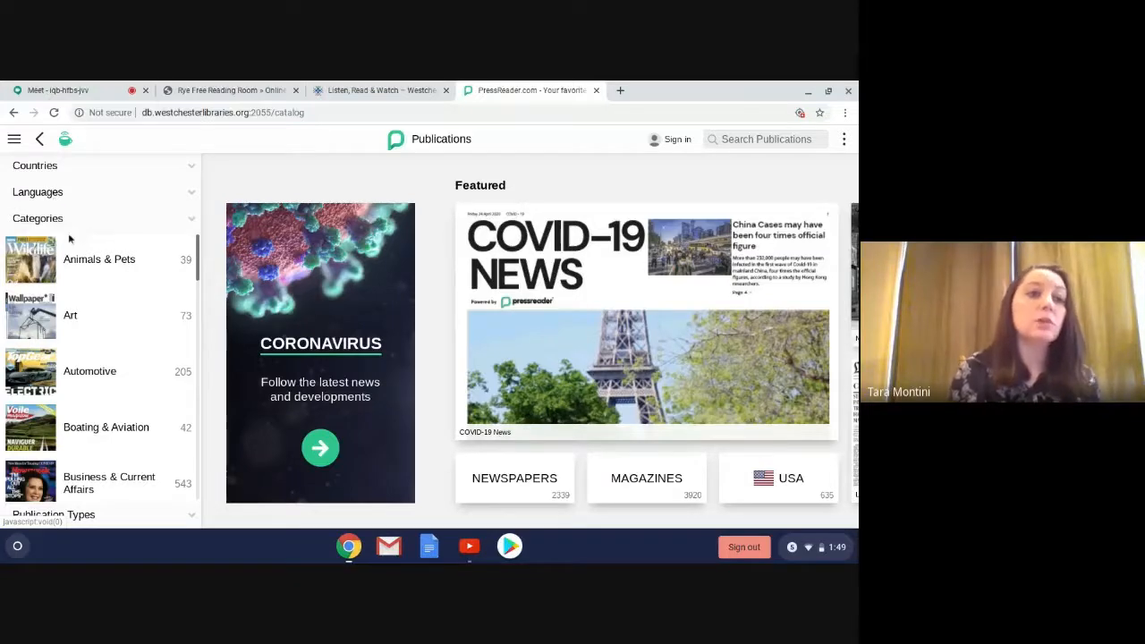
Filter to the Animals & Pets category and open the BBC Wildlife Magazine cover.
left_click(99, 259)
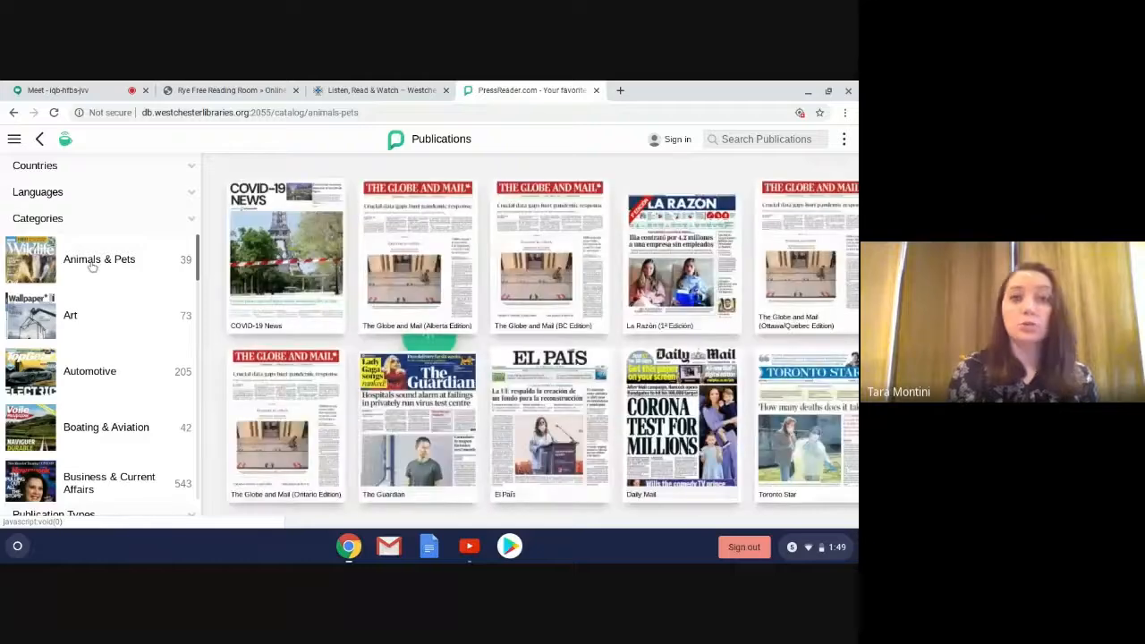
left_click(98, 259)
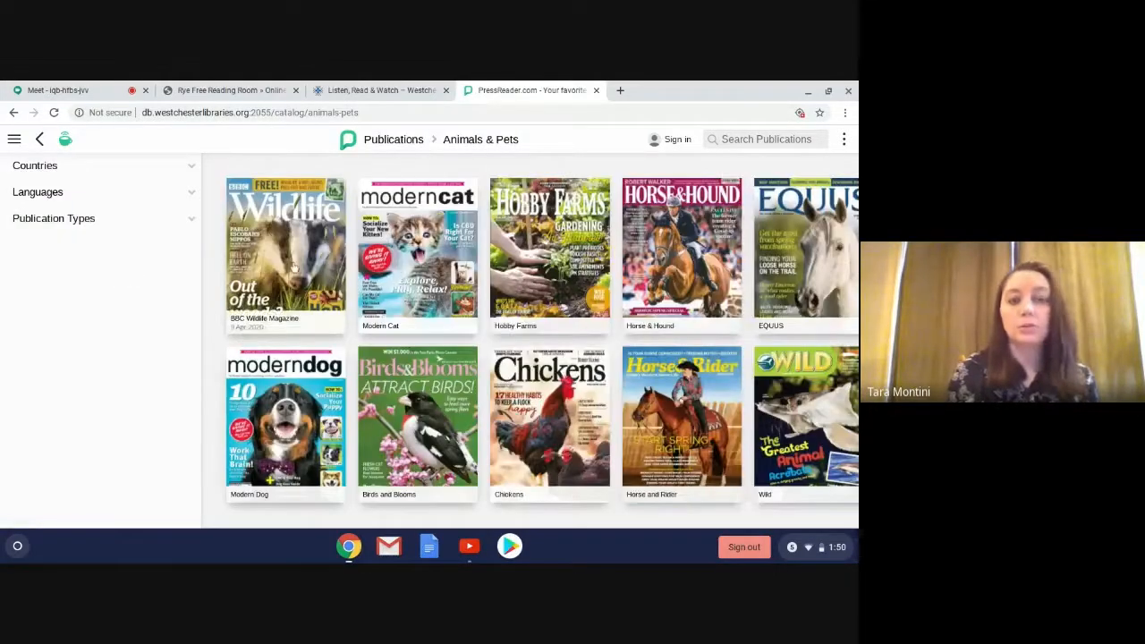
left_click(284, 248)
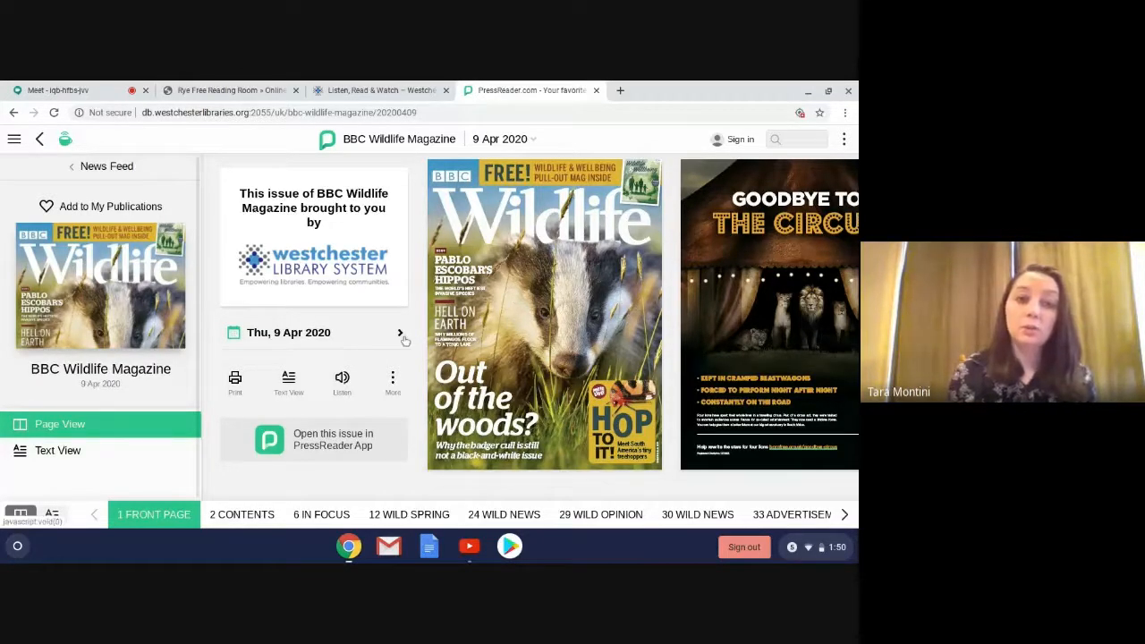
Show the April 2020 calendar of available BBC Wildlife Magazine issue dates.
left_click(400, 332)
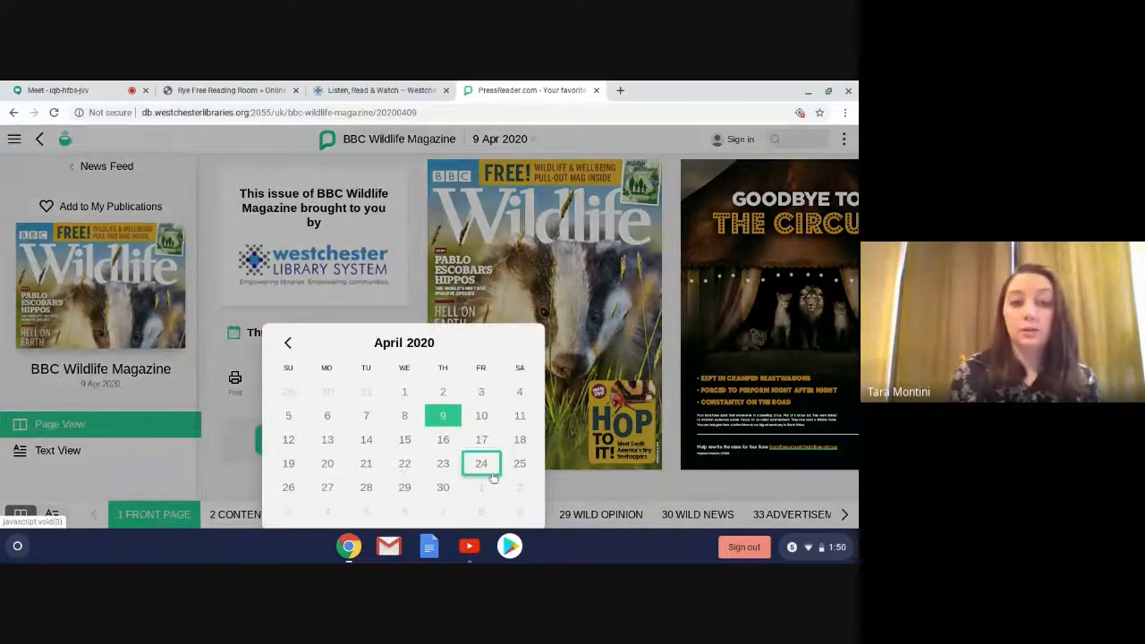
mouse_move(191, 290)
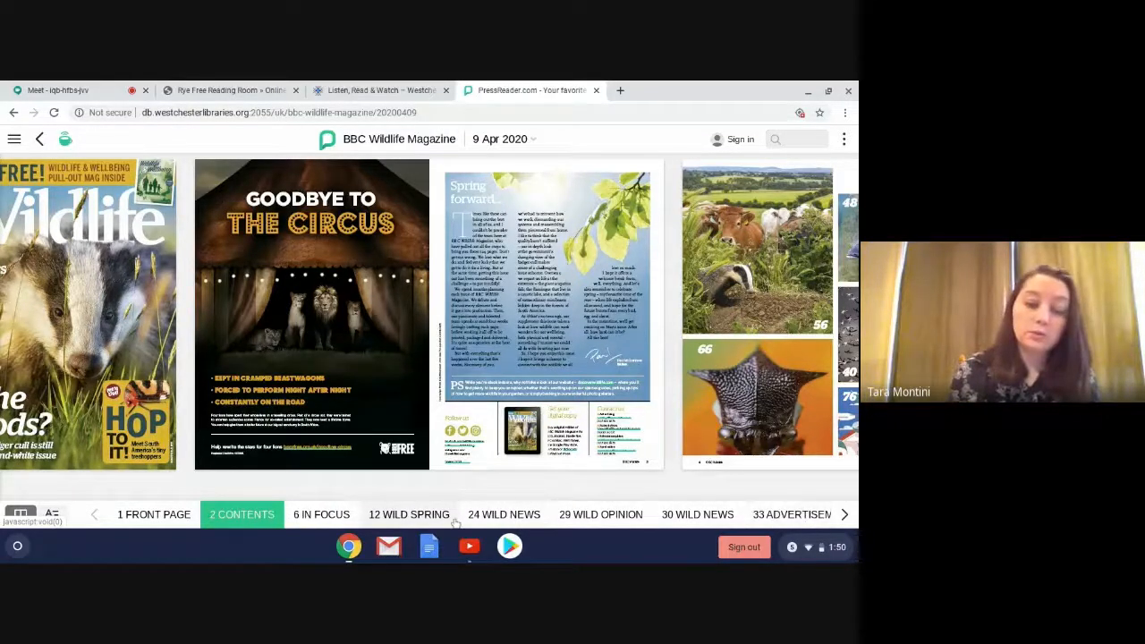
mouse_move(75, 514)
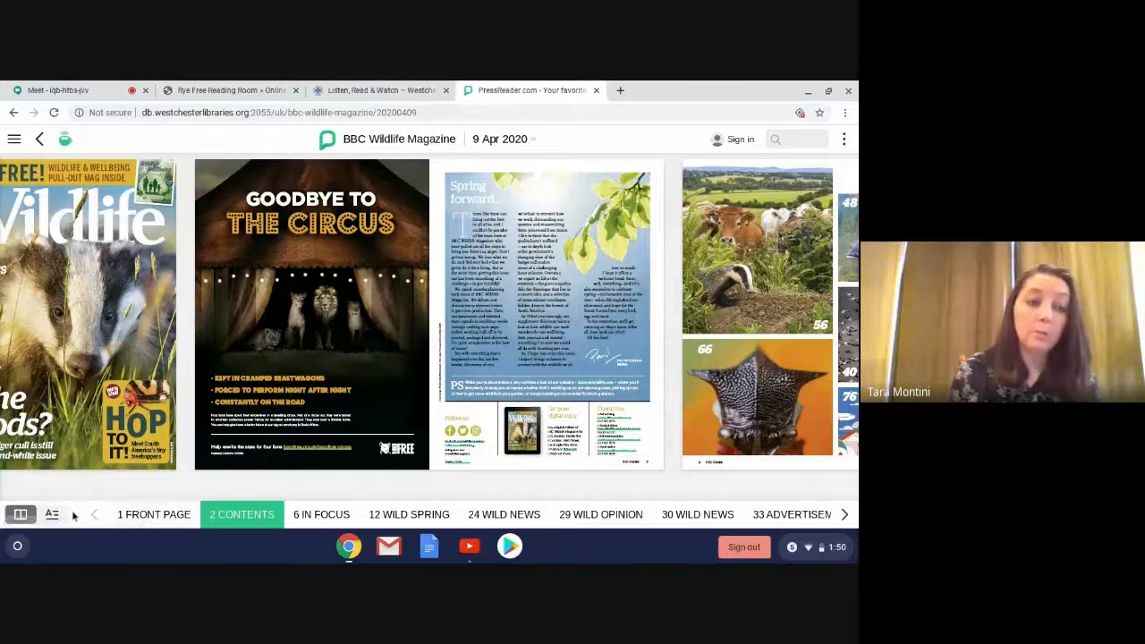